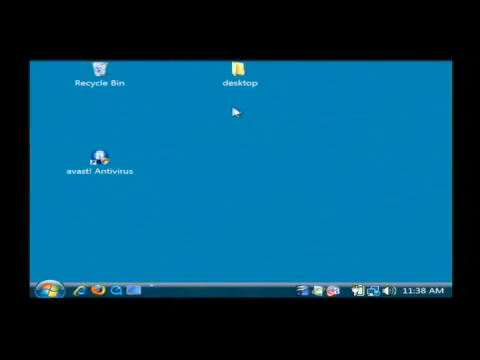
Select the 'desktop' folder icon to view its creation date and size tooltip.
{"action": "left_click", "coordinate": [238, 72]}
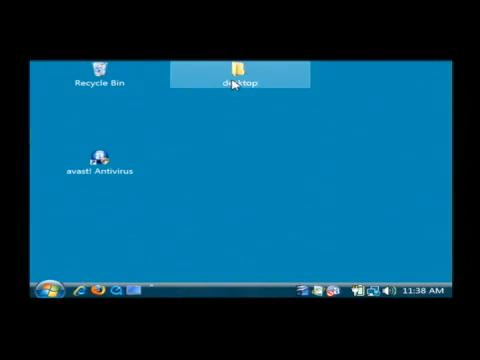
{"action": "mouse_move", "coordinate": [236, 78]}
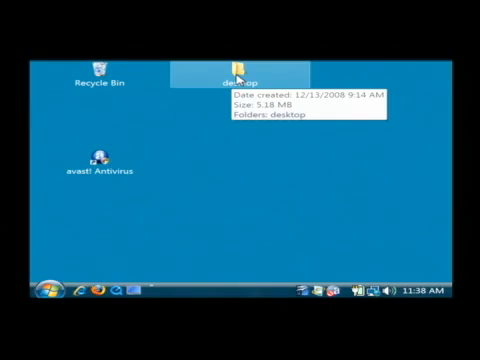
Rename the folder to 'asdfasdf', then change the name back to 'desktop'.
{"action": "right_click", "coordinate": [238, 75]}
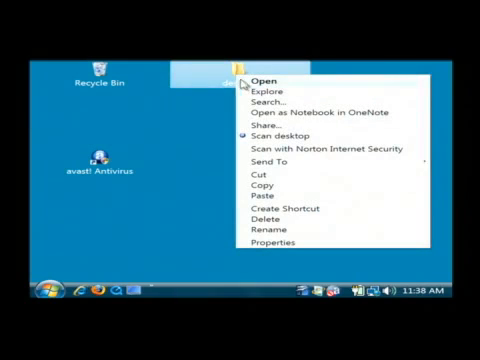
{"action": "mouse_move", "coordinate": [266, 177]}
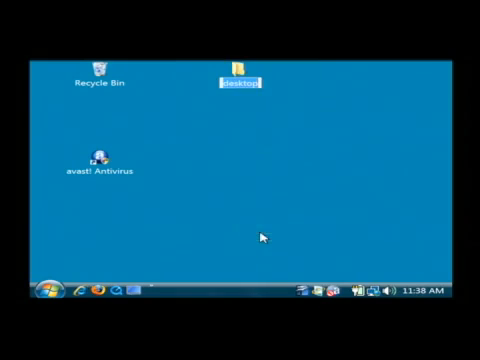
{"action": "type", "text": "asdfasdf"}
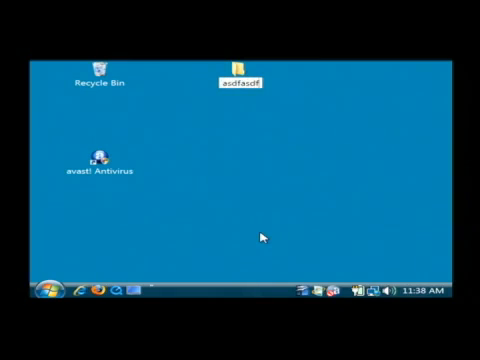
{"action": "type", "text": "desktop"}
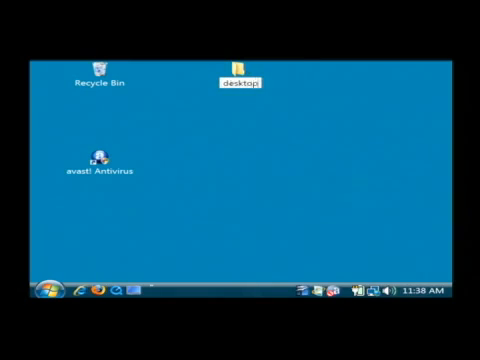
{"action": "right_click", "coordinate": [238, 72]}
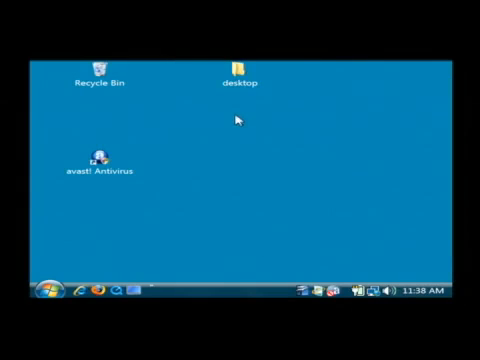
{"action": "right_click", "coordinate": [237, 72]}
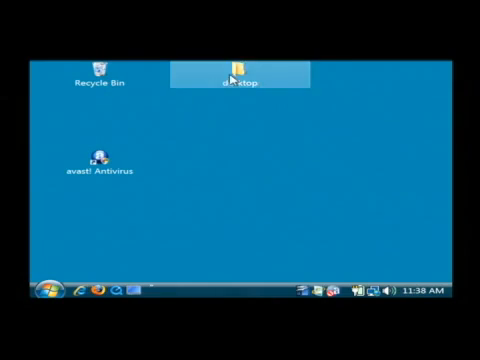
Show the context menu for the 'desktop' folder again.
{"action": "right_click", "coordinate": [233, 76]}
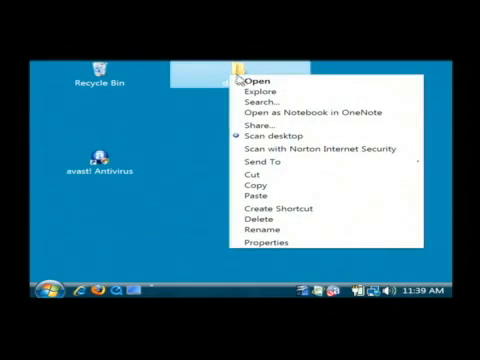
{"action": "mouse_move", "coordinate": [250, 185]}
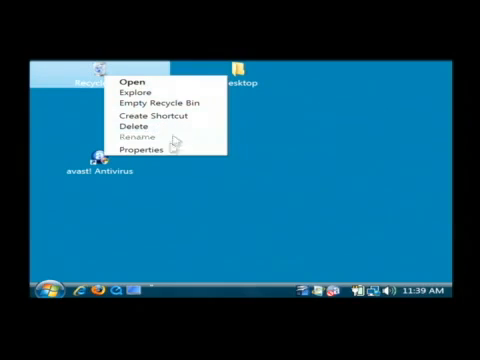
{"action": "mouse_move", "coordinate": [187, 179]}
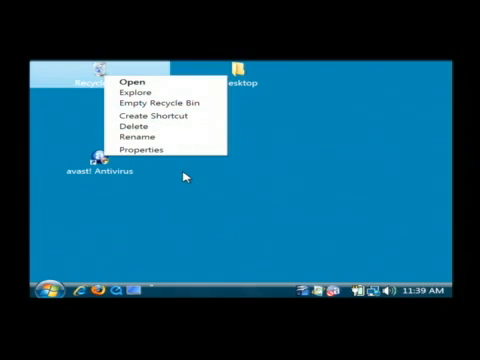